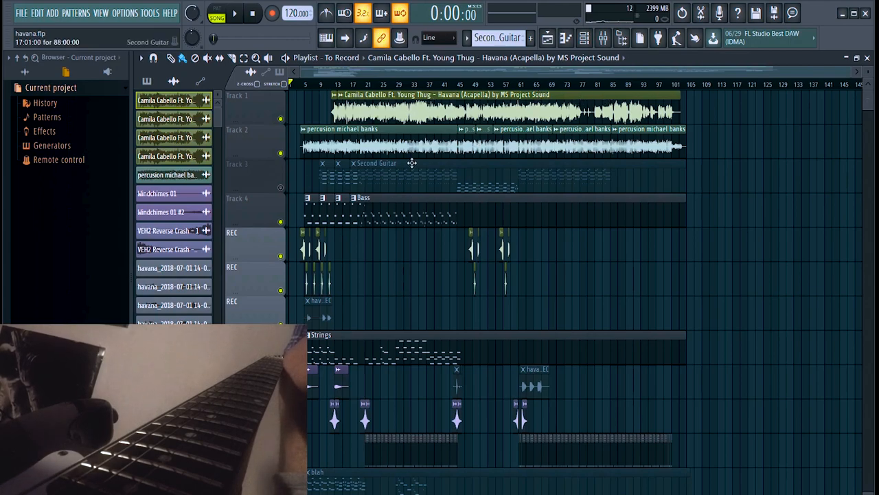
Step: Zoom the Playlist into bars 1–22 to view the bass, strings, windchimes and guitar clips
{"action": "scroll", "scroll_direction": "down", "scroll_amount": 3}
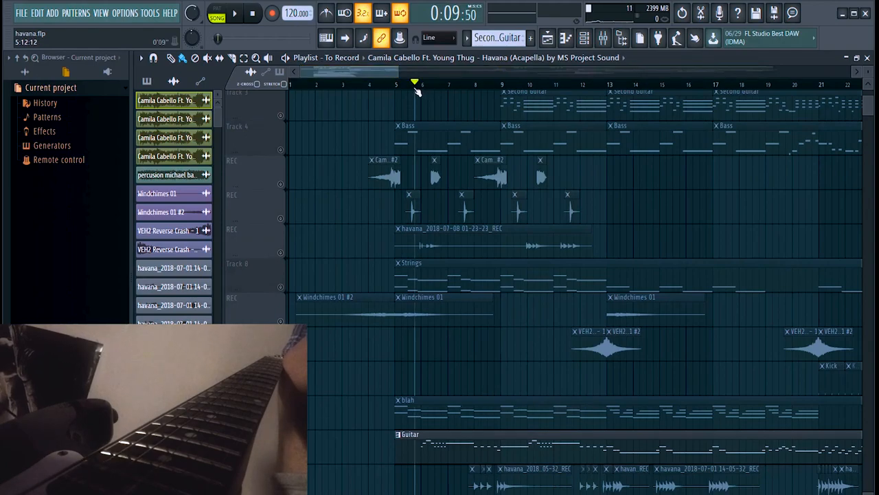
{"action": "left_click", "coordinate": [234, 12]}
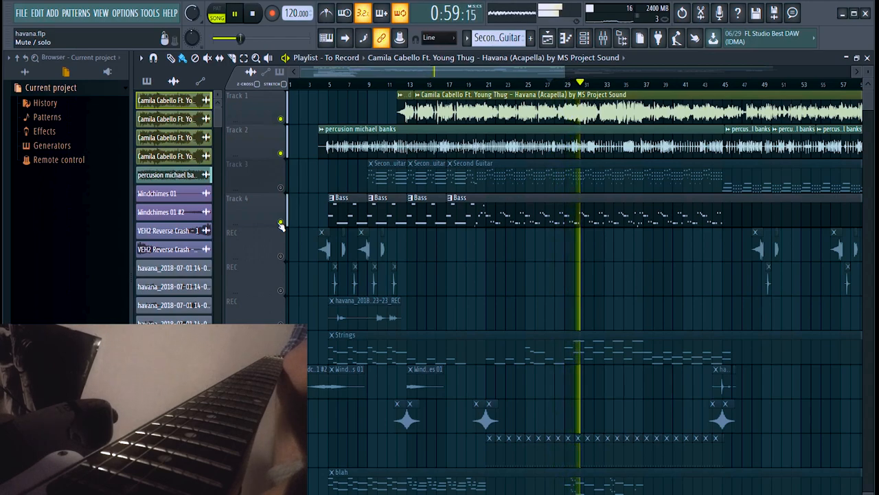
Step: Mute the Bass track on Track 4, then unmute it to restore it
{"action": "left_click", "coordinate": [234, 13]}
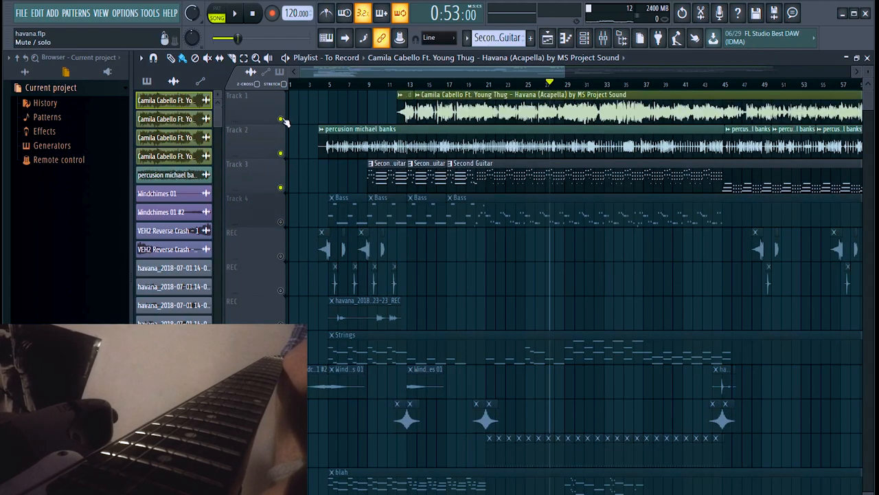
{"action": "left_click", "coordinate": [235, 13]}
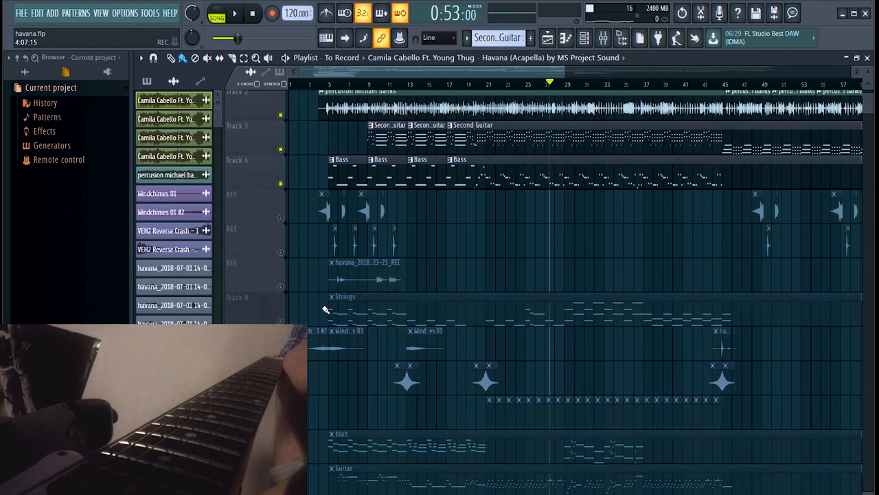
{"action": "left_click", "coordinate": [235, 12]}
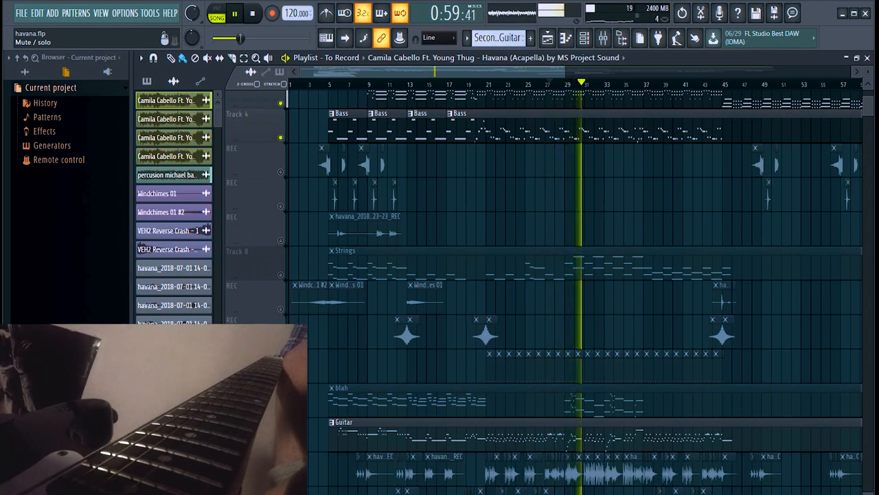
{"action": "left_click", "coordinate": [234, 12]}
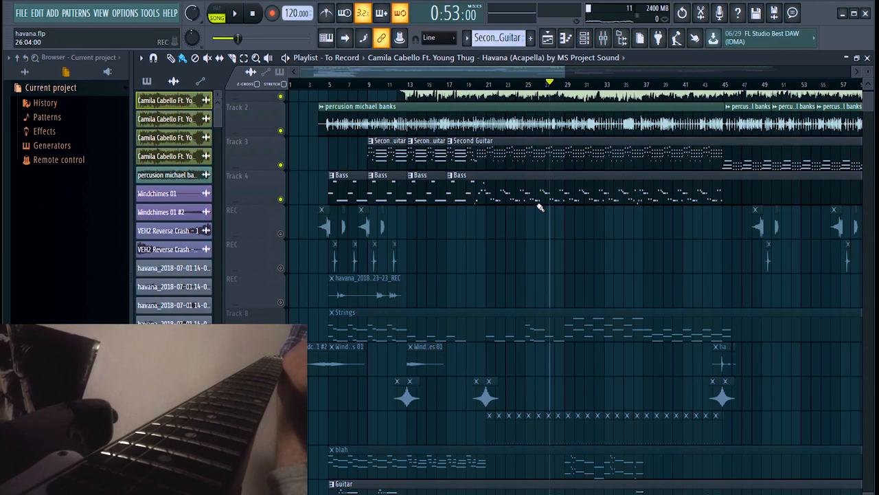
{"action": "scroll", "scroll_direction": "down", "scroll_amount": 3}
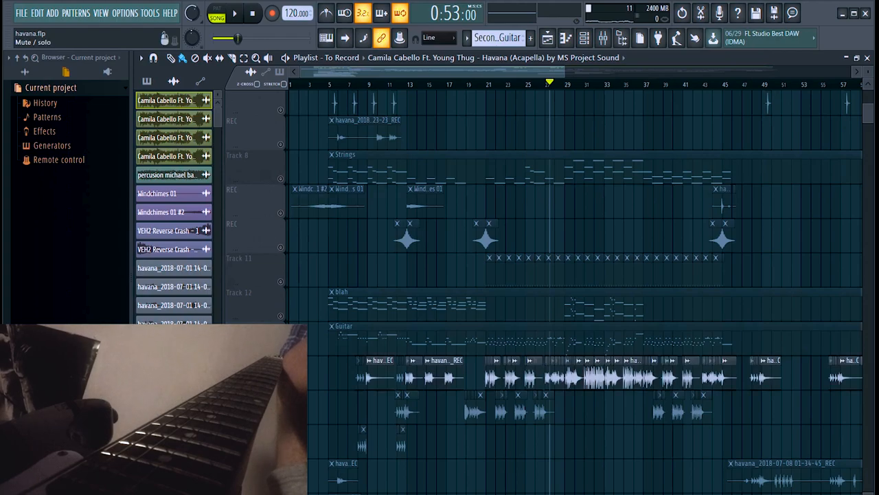
{"action": "scroll", "scroll_direction": "down", "scroll_amount": 3}
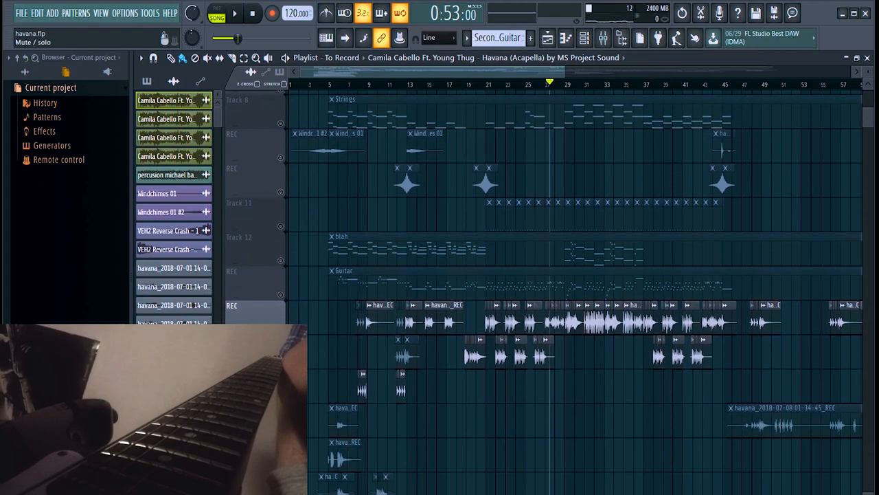
{"action": "left_click", "coordinate": [234, 13]}
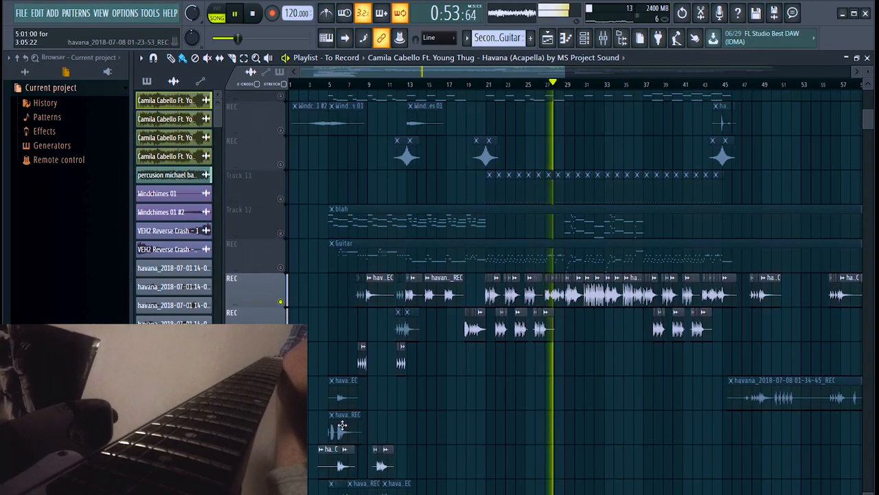
{"action": "scroll", "scroll_direction": "down", "scroll_amount": 3}
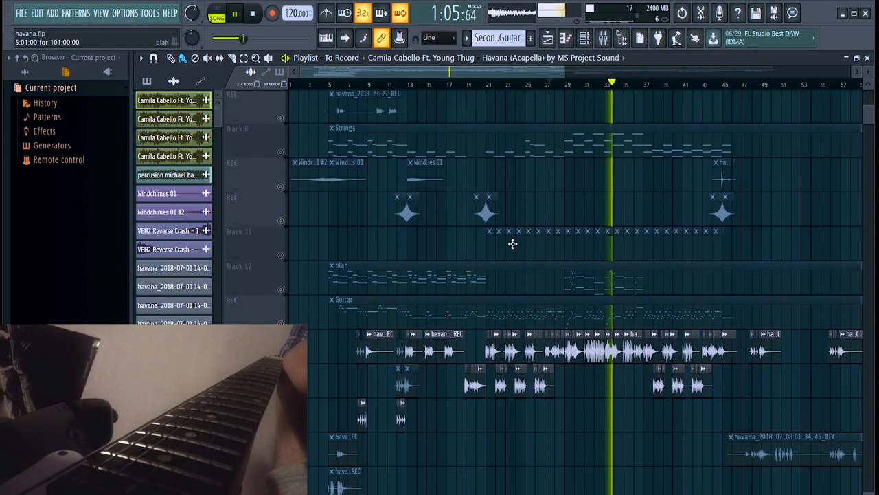
{"action": "scroll", "scroll_direction": "up", "scroll_amount": 3}
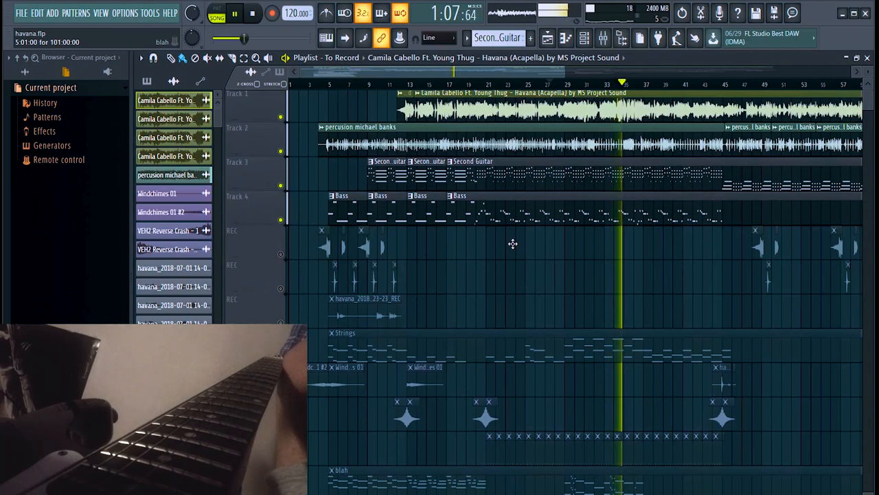
{"action": "scroll", "scroll_direction": "down", "scroll_amount": 3}
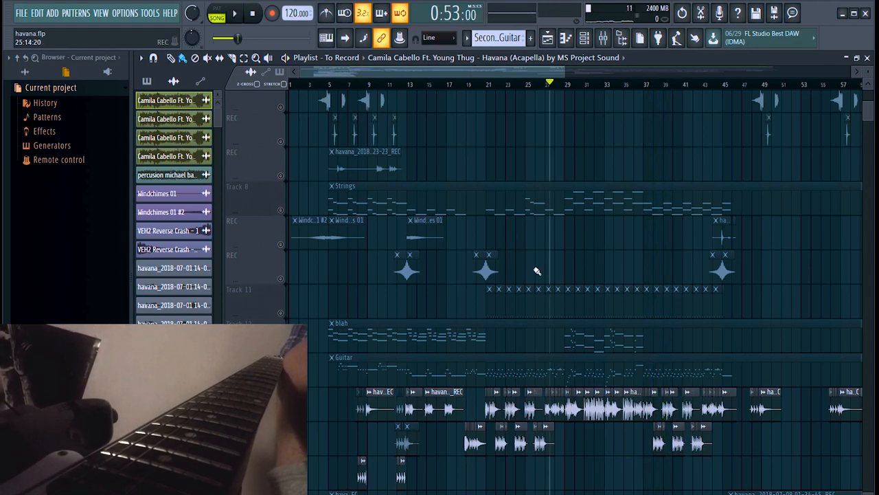
Step: Scroll the Playlist so Track 3 (Second Guitar) and Track 4 (Bass) are visible
{"action": "scroll", "scroll_direction": "up", "scroll_amount": 3}
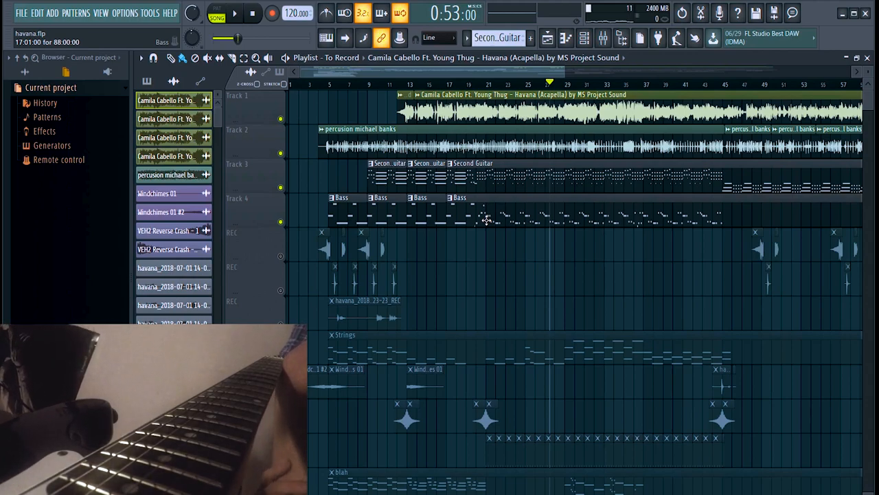
{"action": "scroll", "scroll_direction": "down", "scroll_amount": 3}
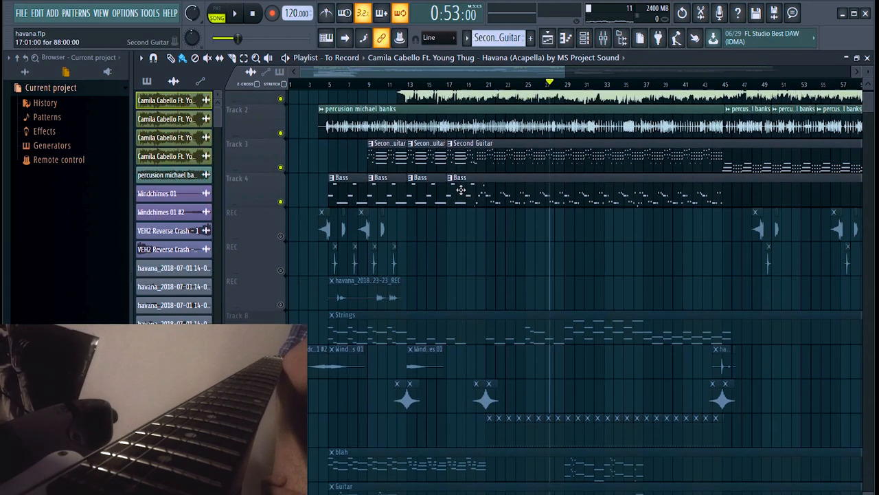
{"action": "scroll", "scroll_direction": "down", "scroll_amount": 3}
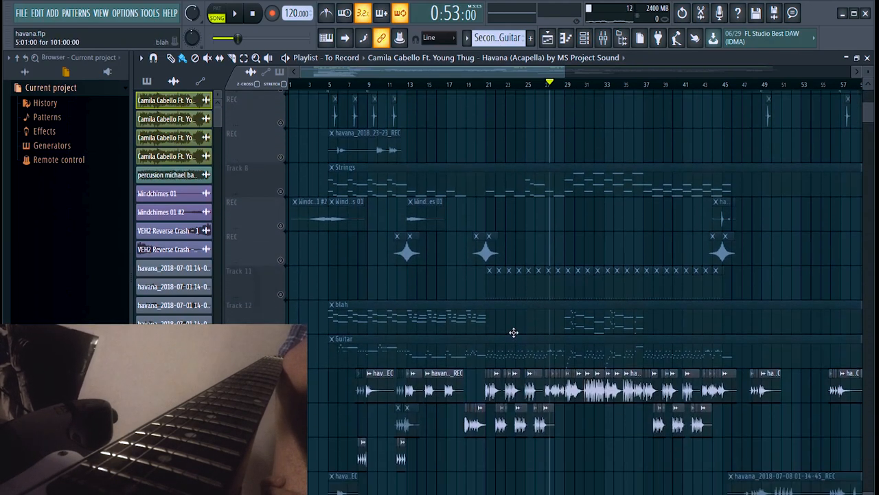
{"action": "scroll", "scroll_direction": "down", "scroll_amount": 3}
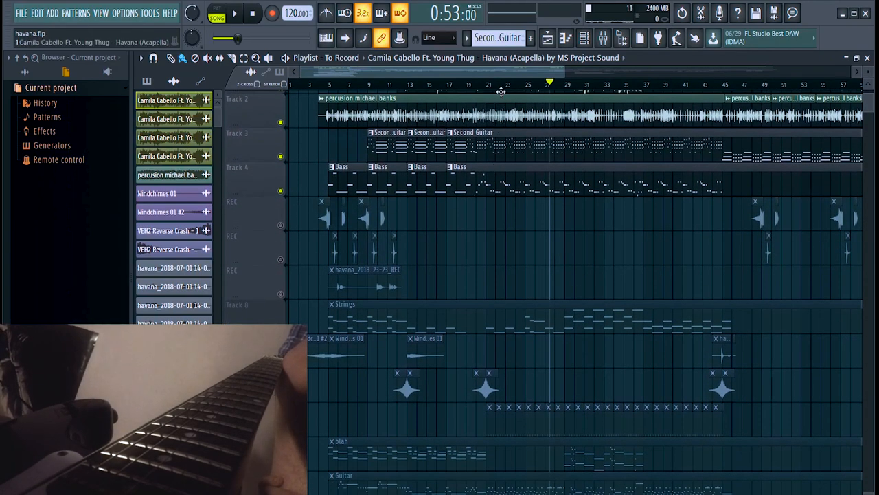
{"action": "scroll", "scroll_direction": "down", "scroll_amount": 3}
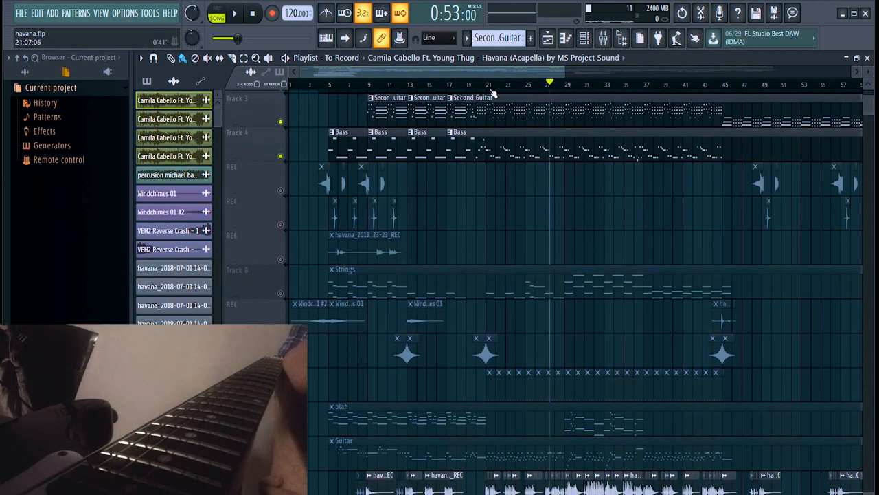
Step: Start playback near bar 21 to hear the Strings, Kick and Guitar tracks
{"action": "left_click", "coordinate": [235, 12]}
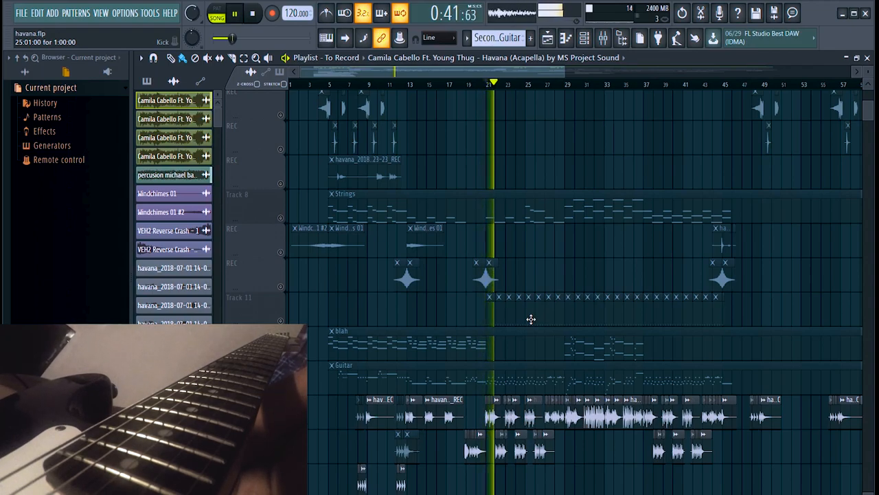
Step: Stop the song at 40 seconds, around bar 21
{"action": "left_click", "coordinate": [253, 13]}
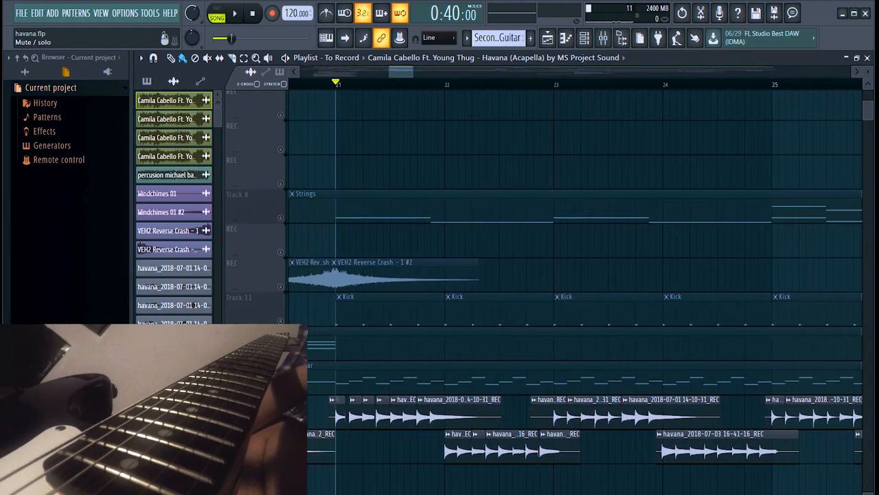
{"action": "left_click", "coordinate": [235, 12]}
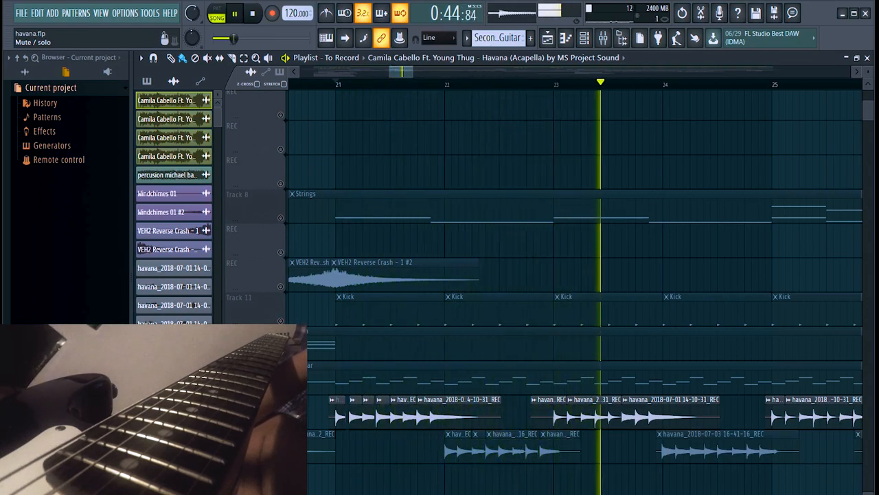
{"action": "left_click", "coordinate": [252, 13]}
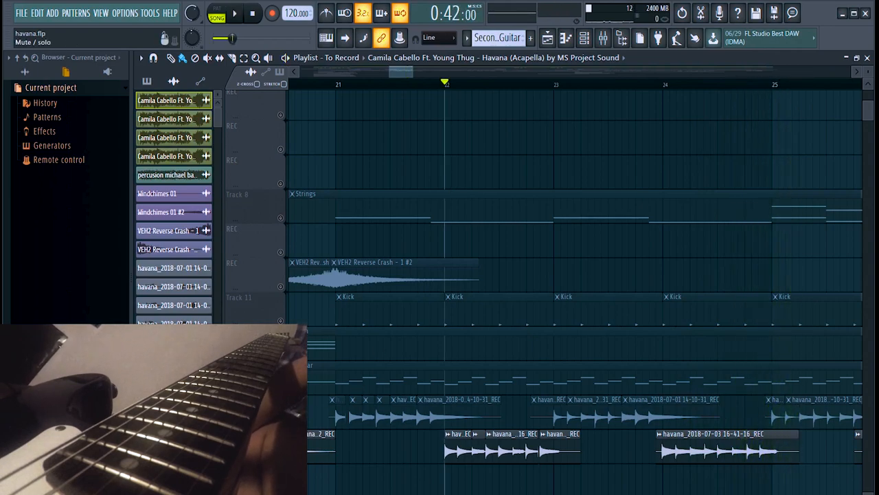
{"action": "left_click", "coordinate": [336, 85]}
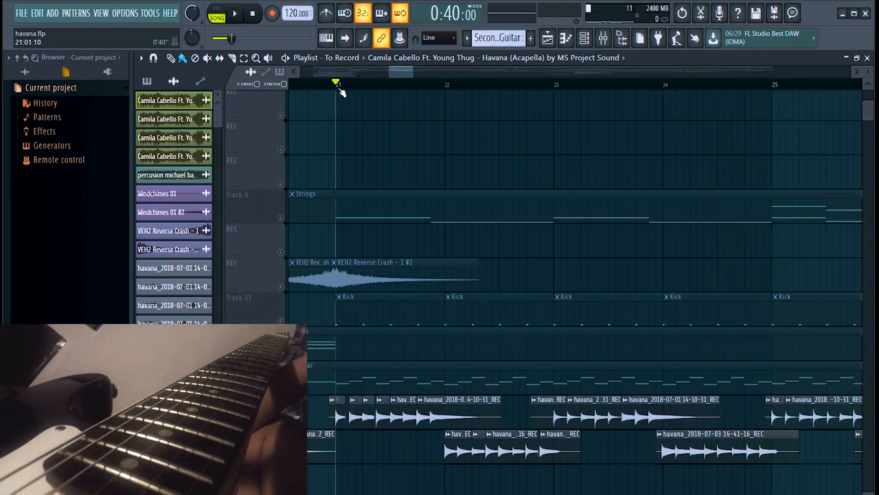
Step: Resume playback from bar 21 and let the Playlist follow through bar 37
{"action": "left_click", "coordinate": [235, 12]}
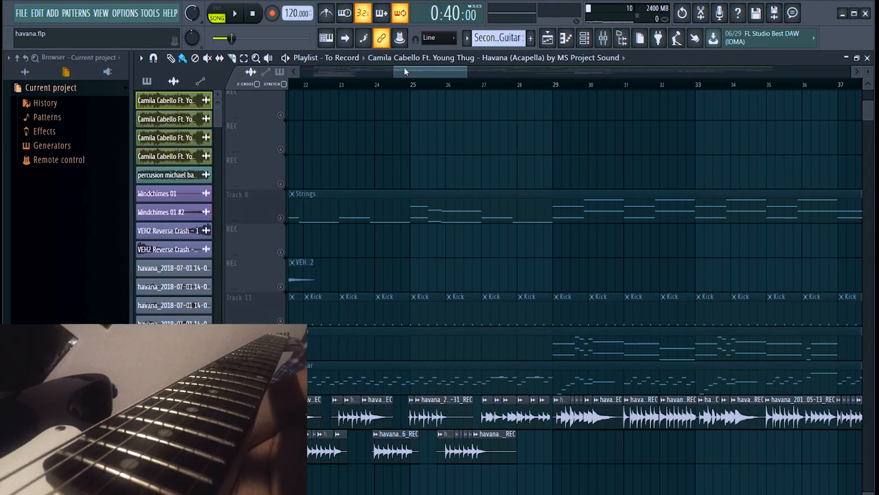
{"action": "left_click", "coordinate": [554, 84]}
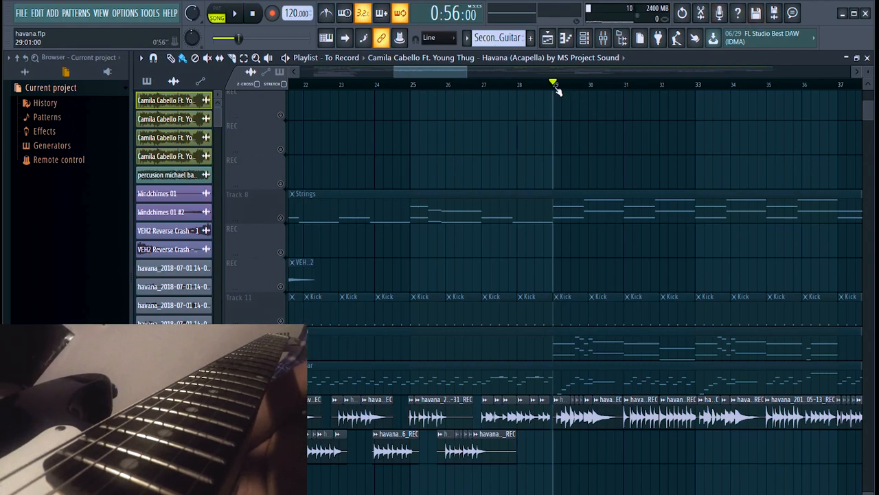
{"action": "left_click", "coordinate": [235, 12]}
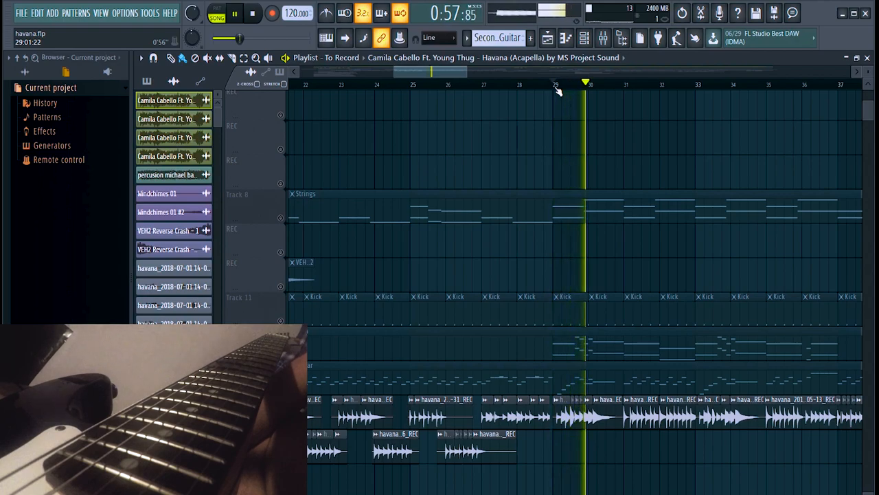
{"action": "left_click", "coordinate": [253, 13]}
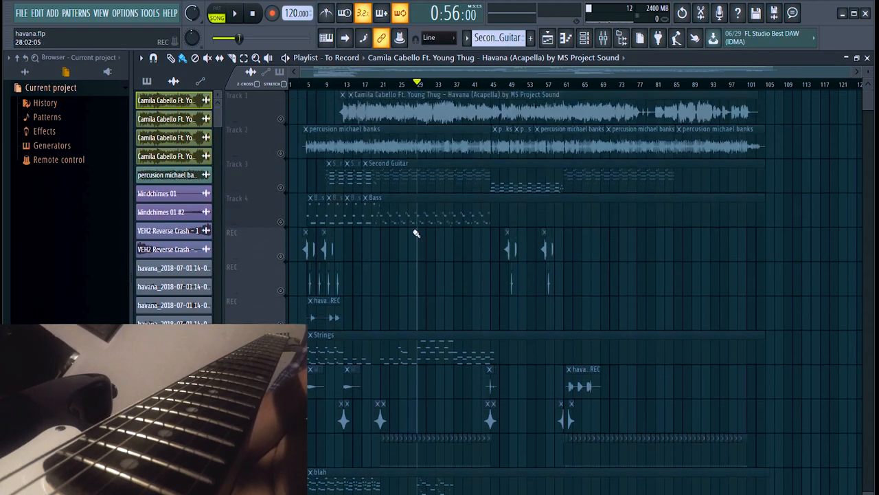
{"action": "scroll", "scroll_direction": "down", "scroll_amount": 3}
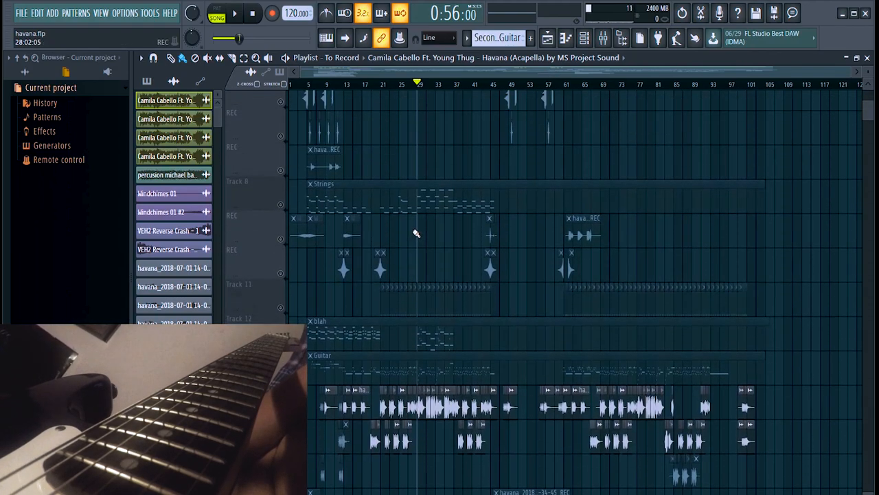
{"action": "scroll", "scroll_direction": "up", "scroll_amount": 3}
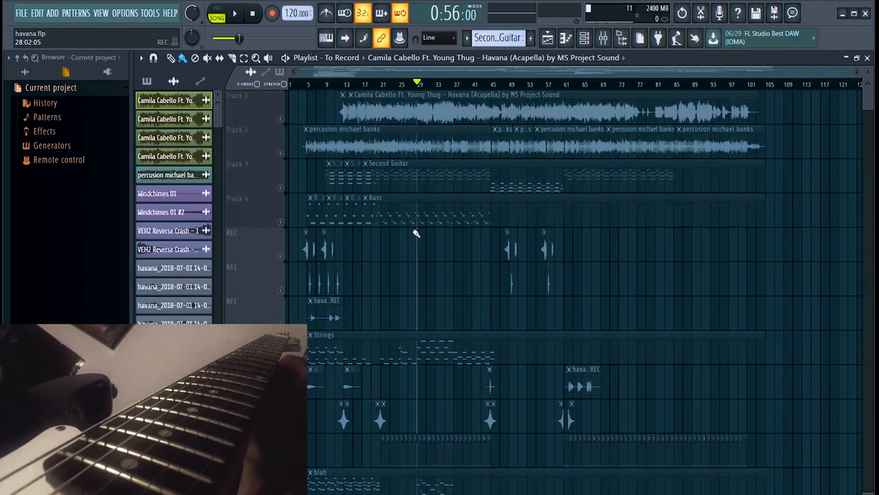